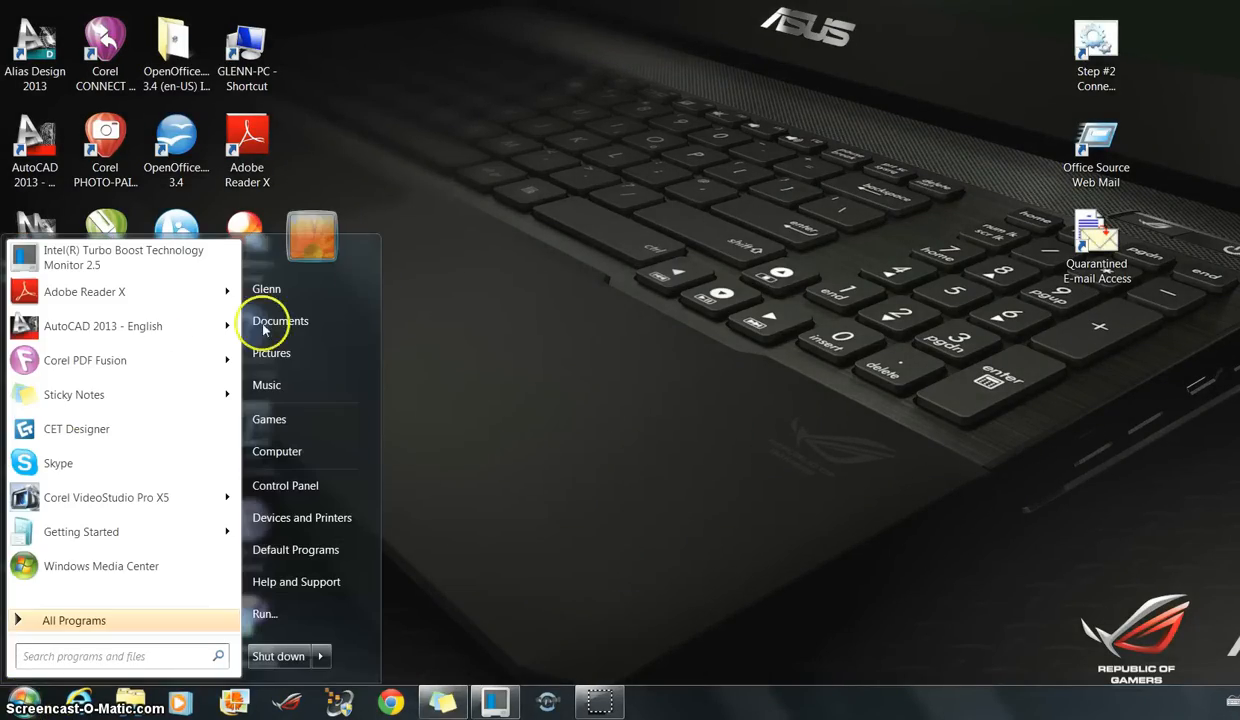
# - Open the Documents library from the Start menu
pyautogui.click(280, 320)
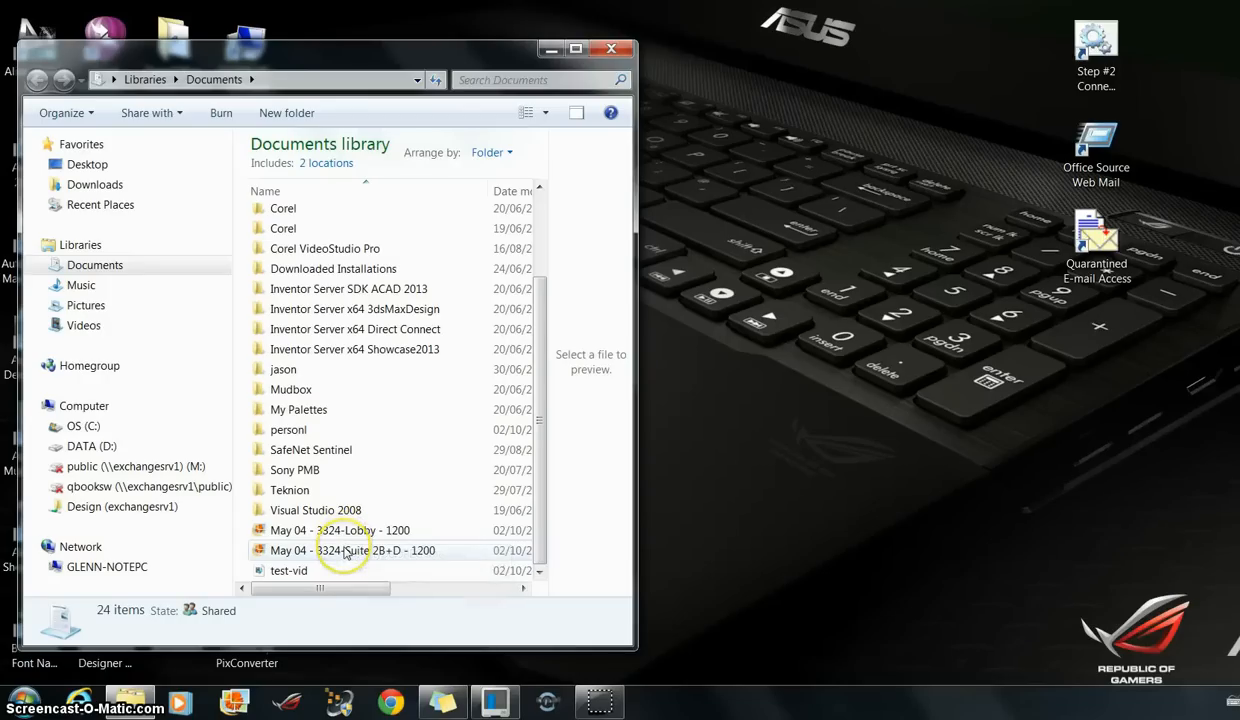
pyautogui.moveTo(748, 510)
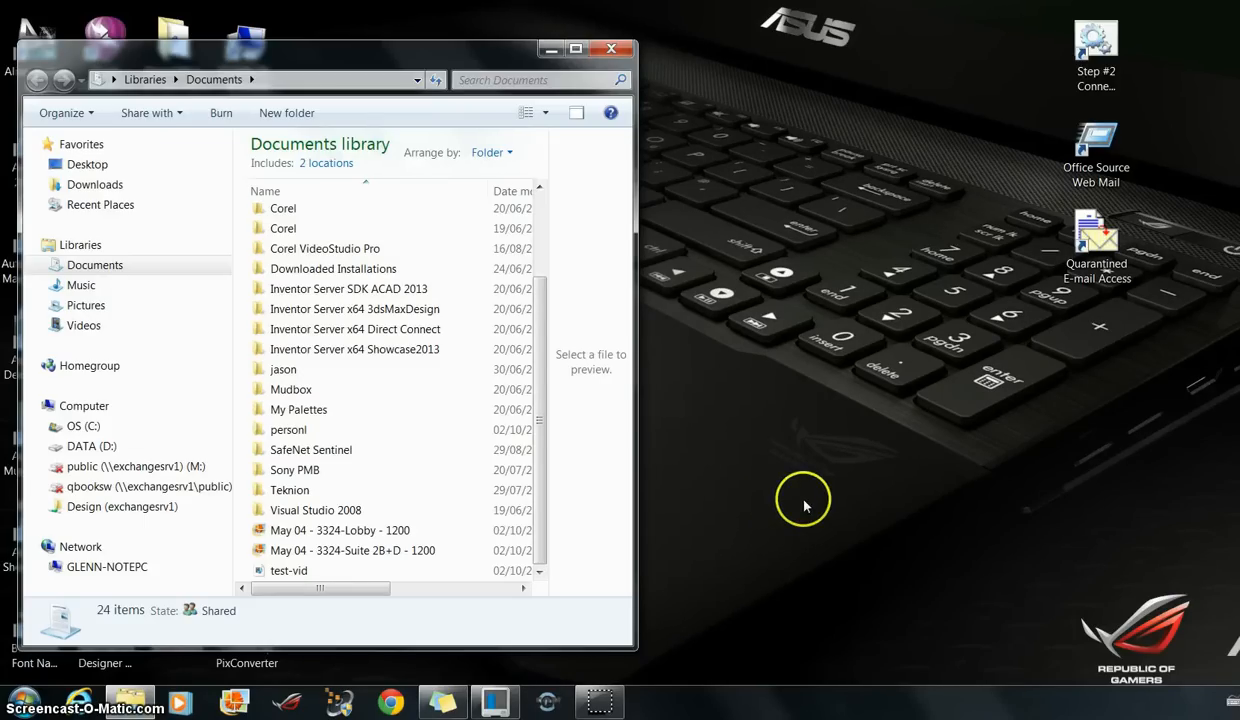
pyautogui.moveTo(790, 448)
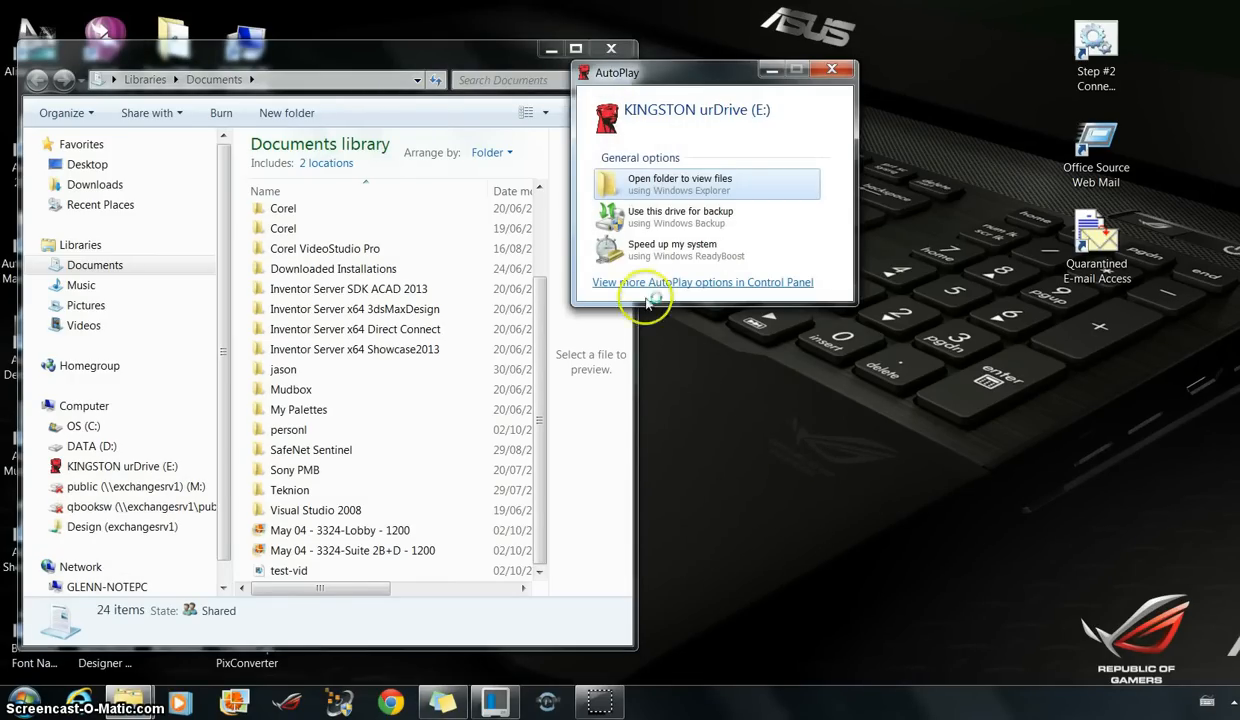
pyautogui.moveTo(658, 188)
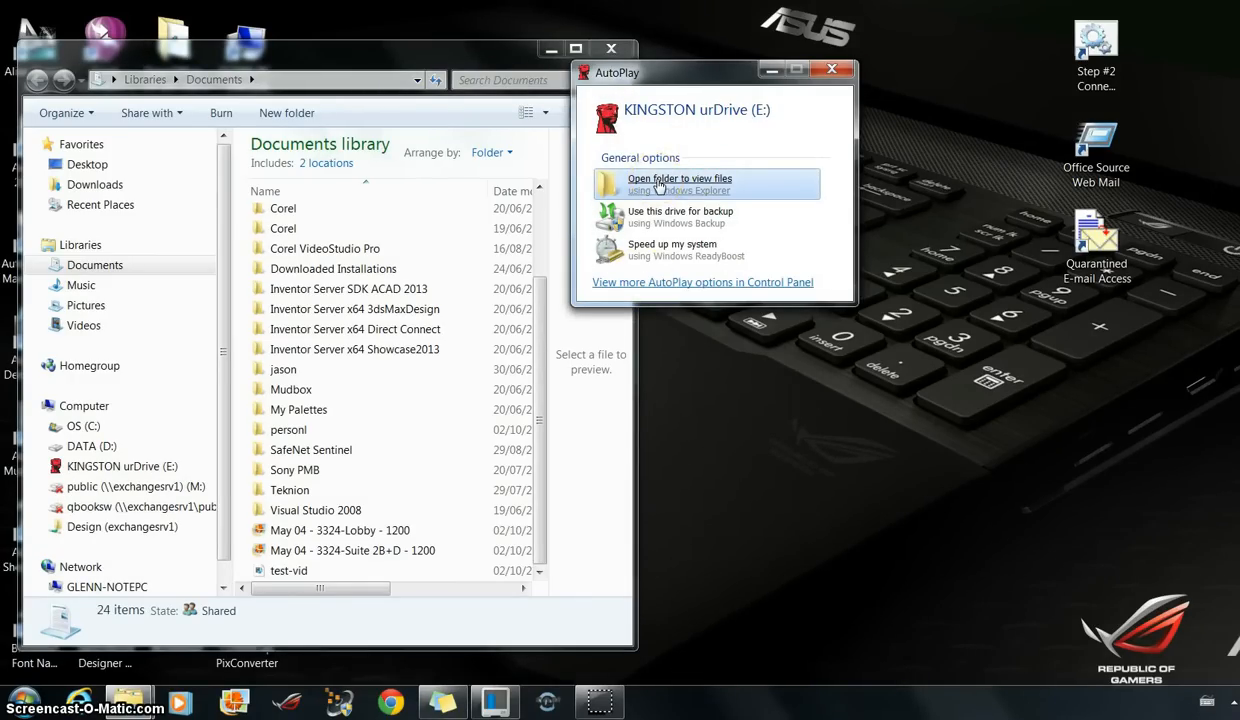
# - View the KINGSTON drive's files via AutoPlay and select the May 04 - 3324-Lobby - 1200 image
pyautogui.click(680, 184)
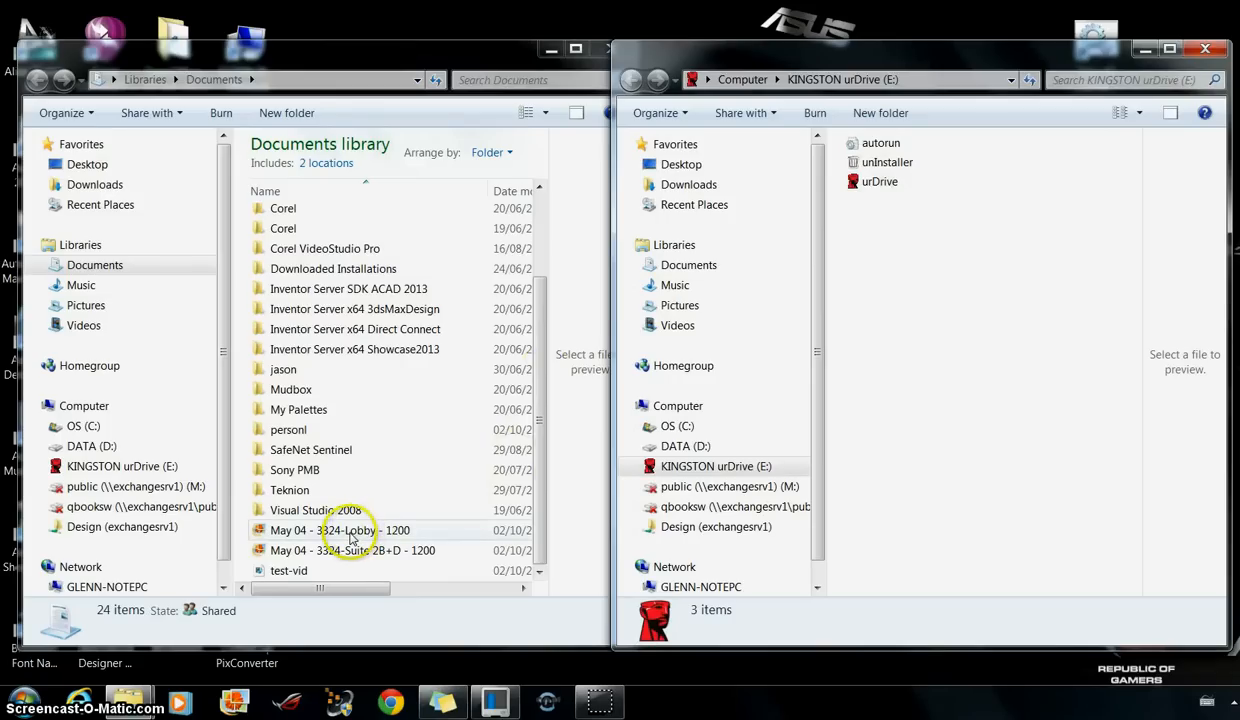
pyautogui.click(350, 530)
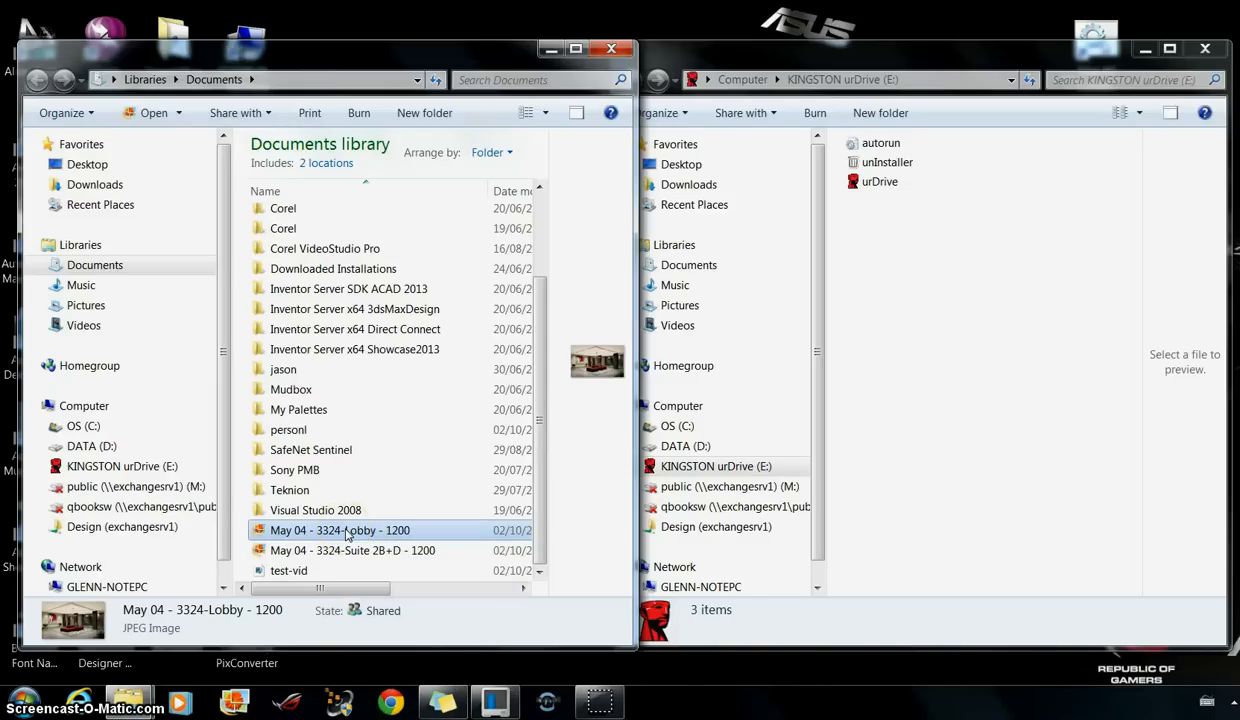
# - Copy the Lobby image onto the KINGSTON drive, then select the May 04 - 3324-Suite 2B+D - 1200 image
pyautogui.rightClick(344, 530)
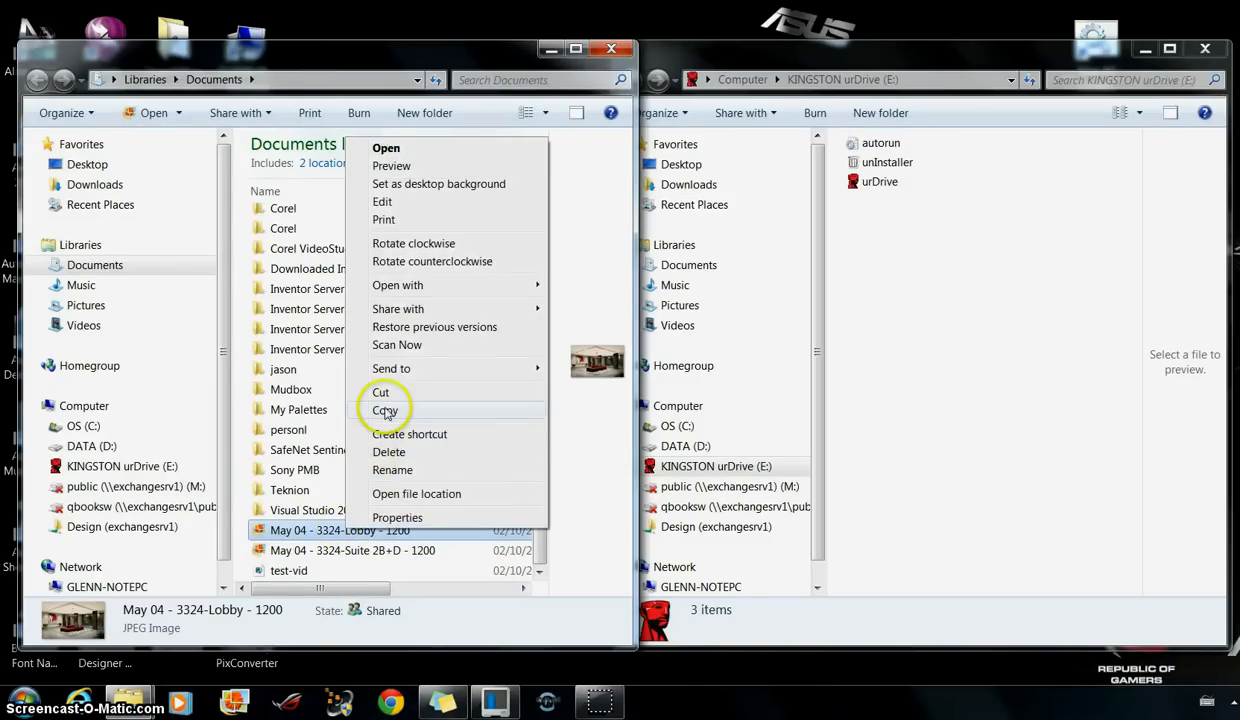
pyautogui.click(384, 410)
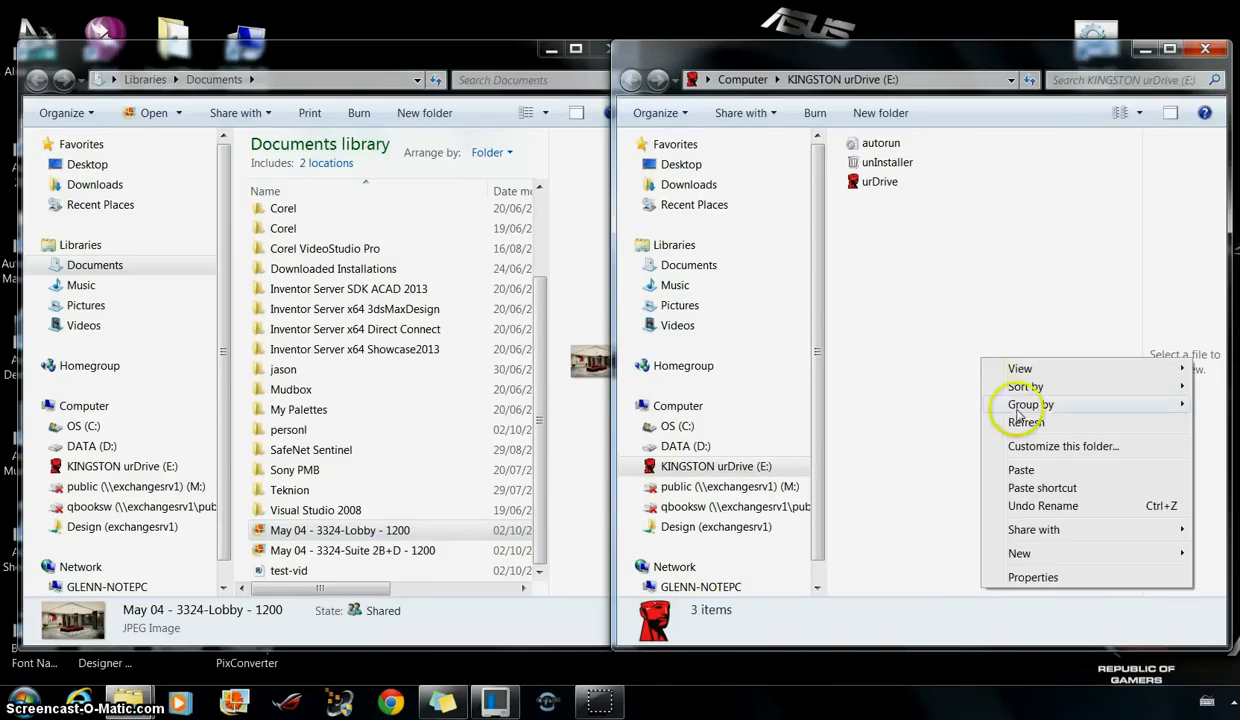
pyautogui.click(972, 440)
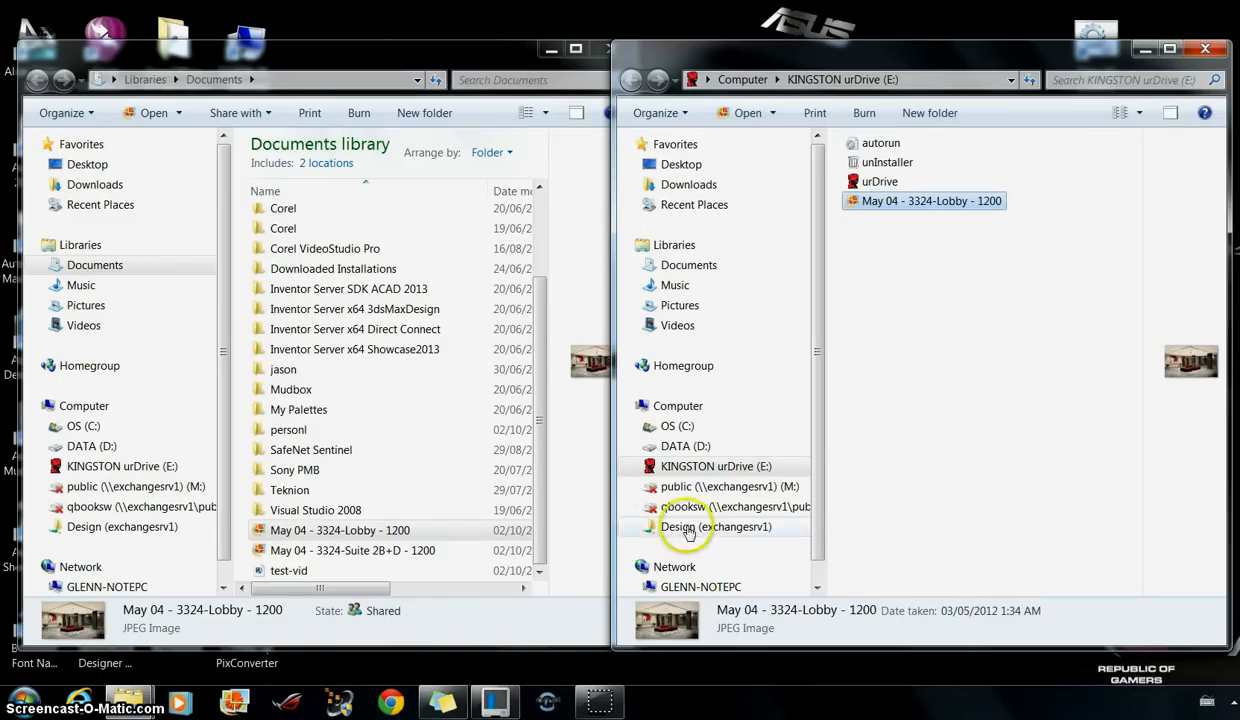
pyautogui.click(352, 550)
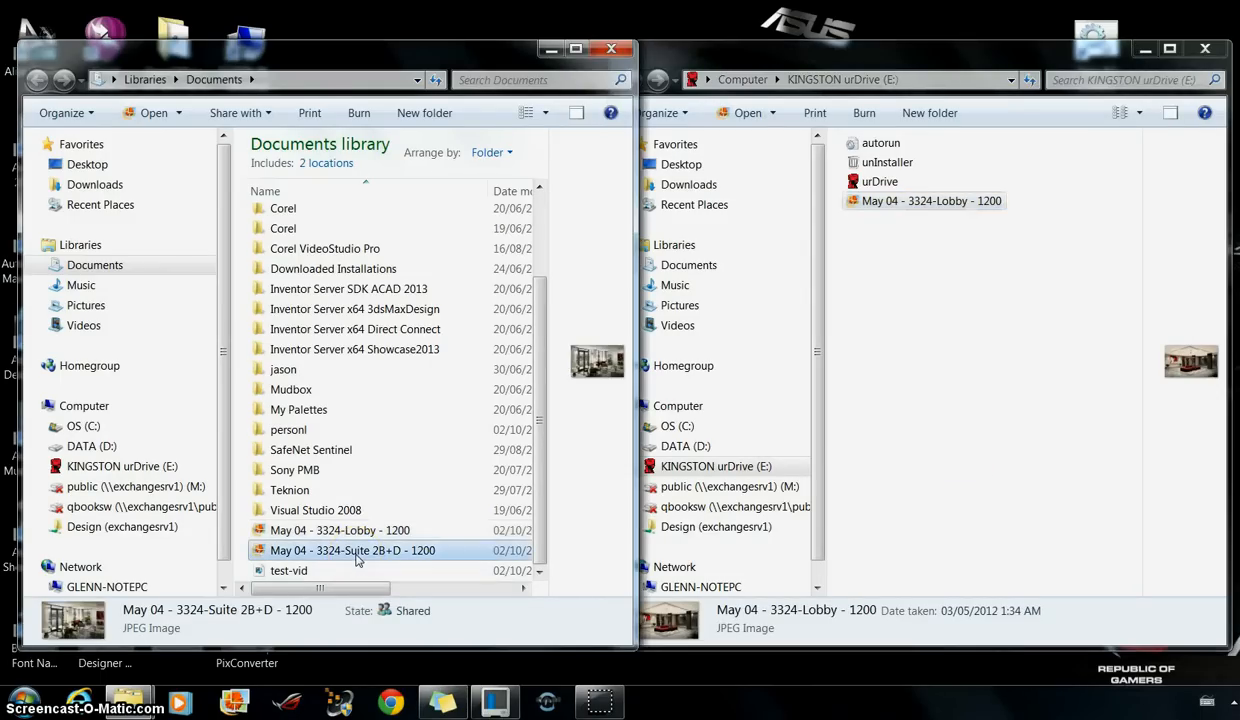
# - Copy the Suite 2B+D image from its context menu, ready to paste onto the KINGSTON drive
pyautogui.rightClick(352, 550)
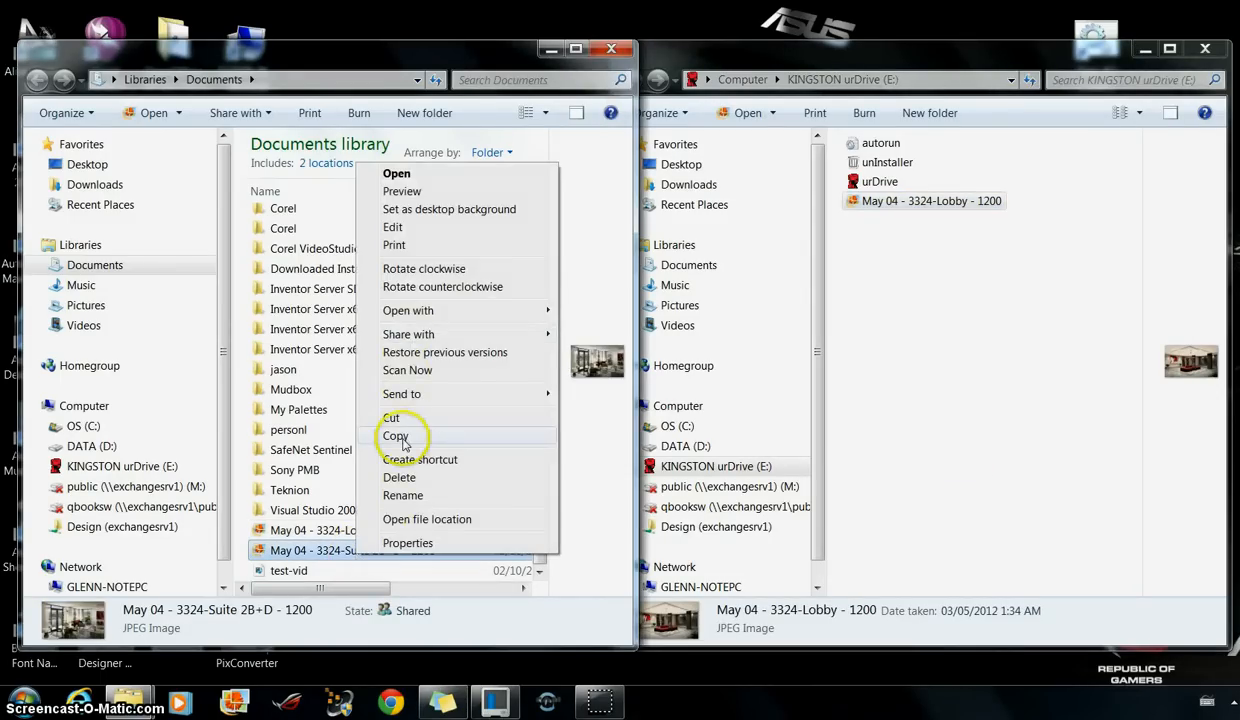
pyautogui.click(396, 436)
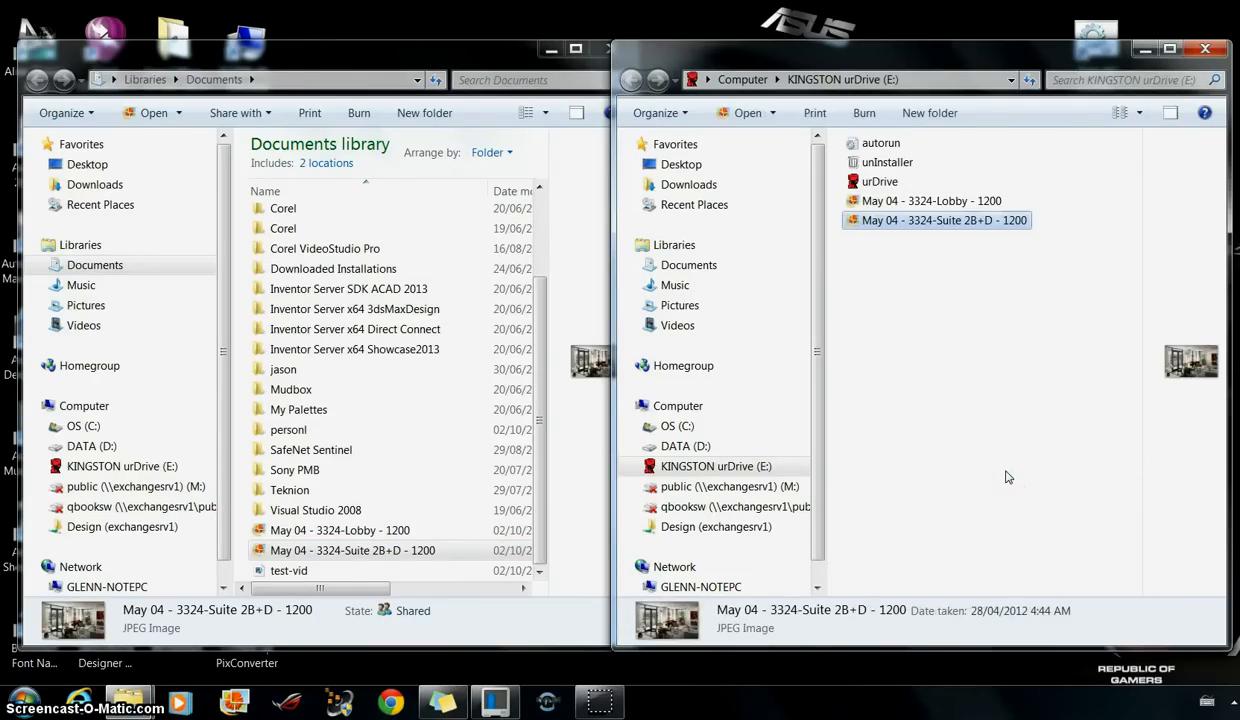
pyautogui.moveTo(440, 428)
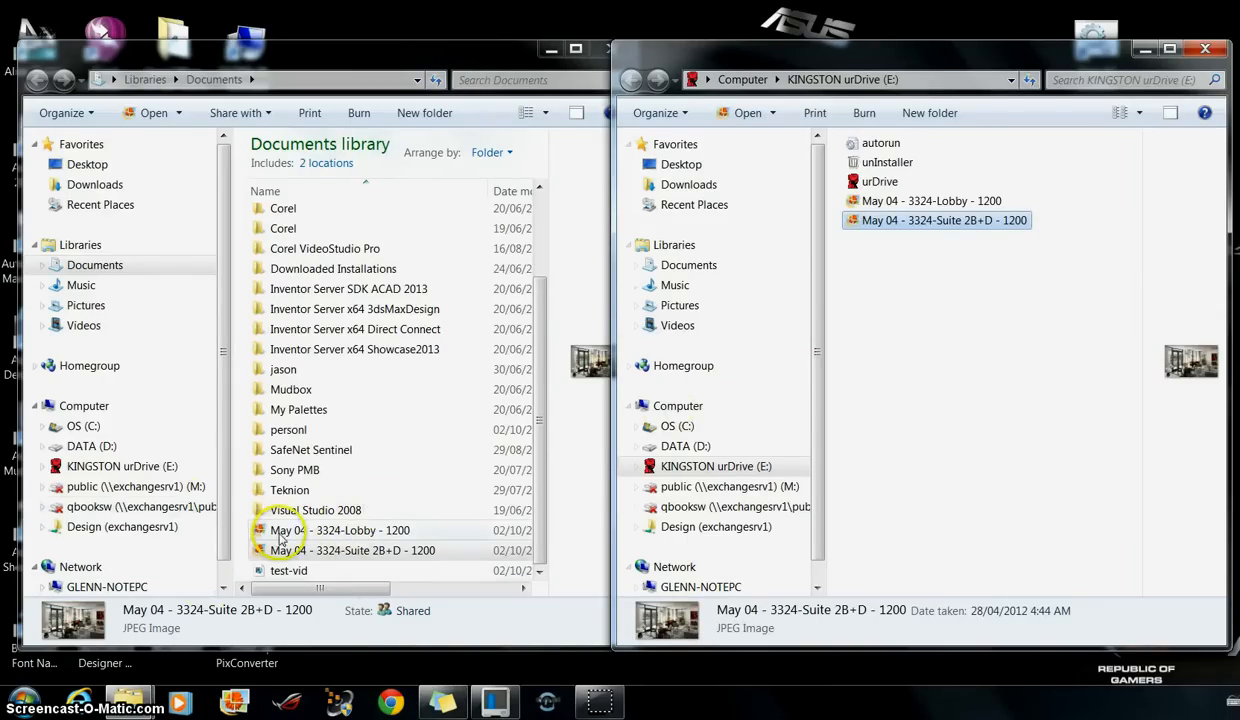
pyautogui.moveTo(1062, 384)
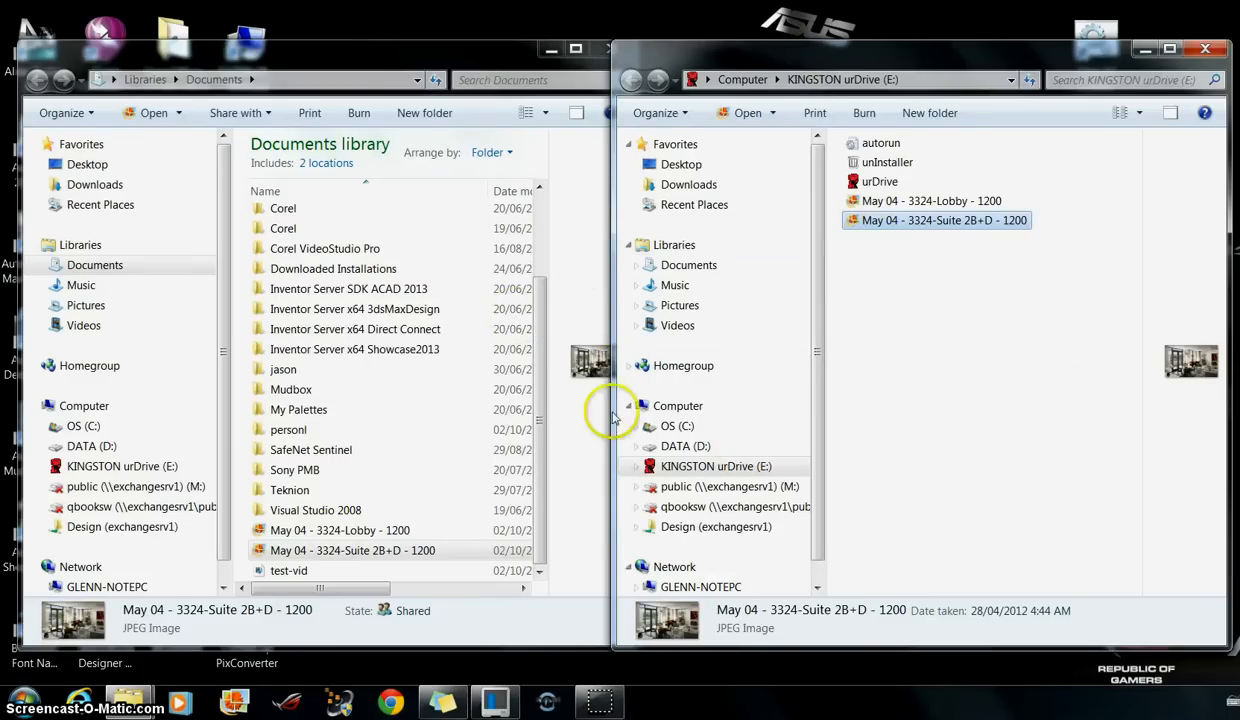
pyautogui.moveTo(936, 322)
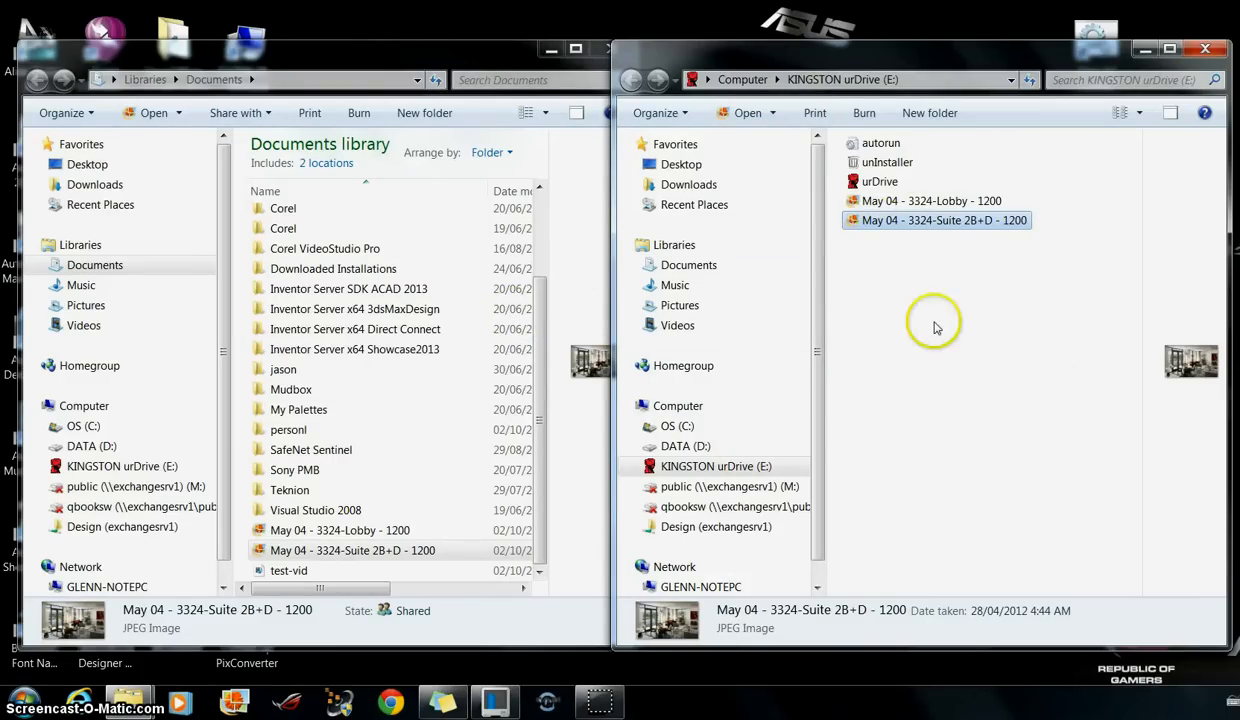
pyautogui.moveTo(1016, 276)
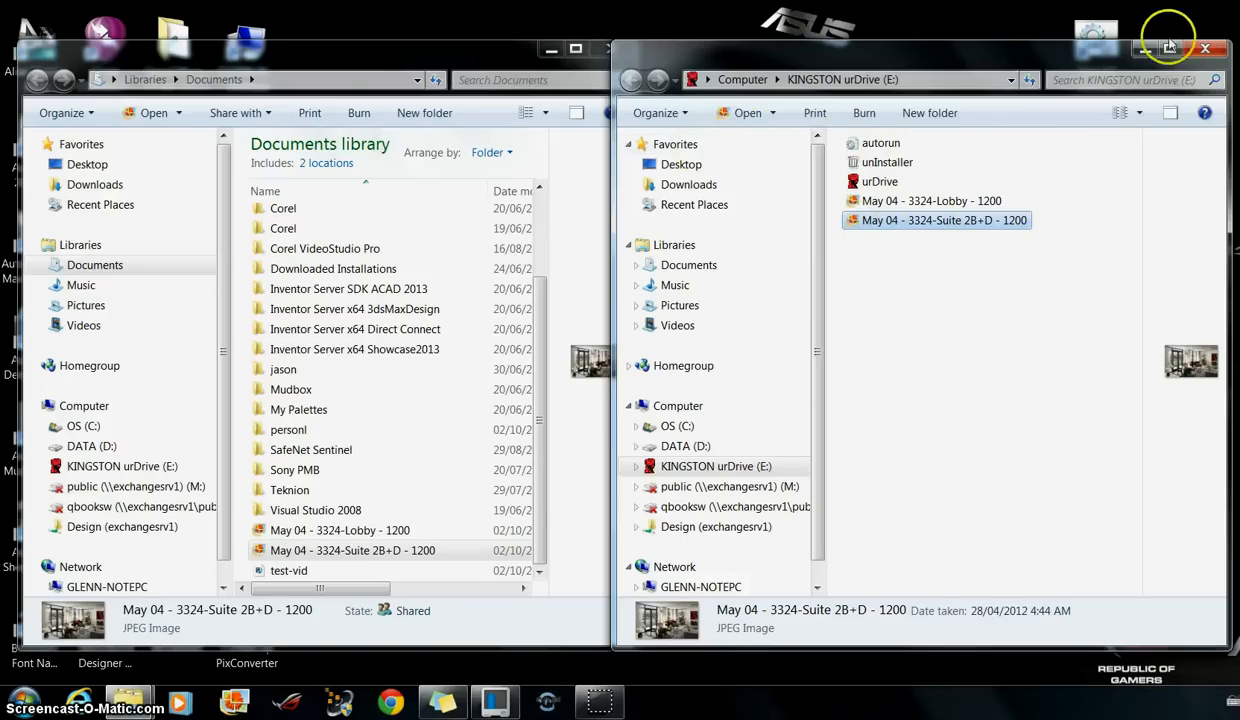
pyautogui.moveTo(1206, 48)
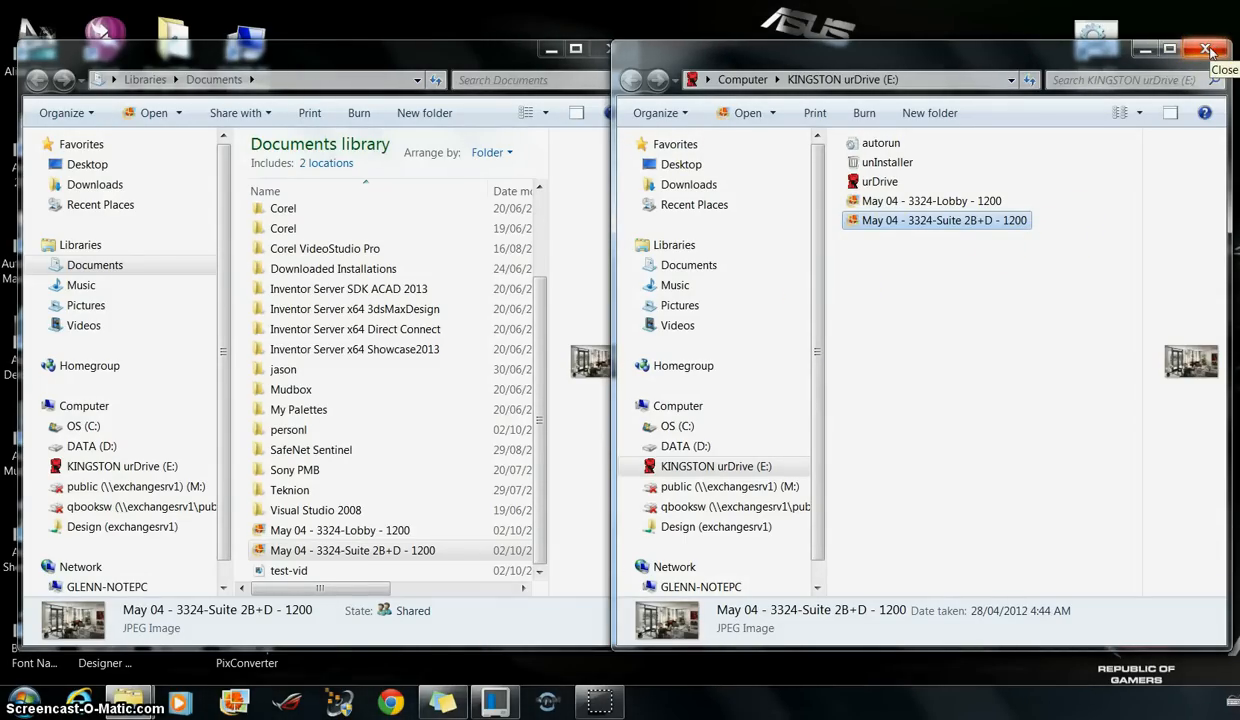
# - Close the KINGSTON urDrive (E:) window and eject the drive from the navigation pane
pyautogui.click(1208, 46)
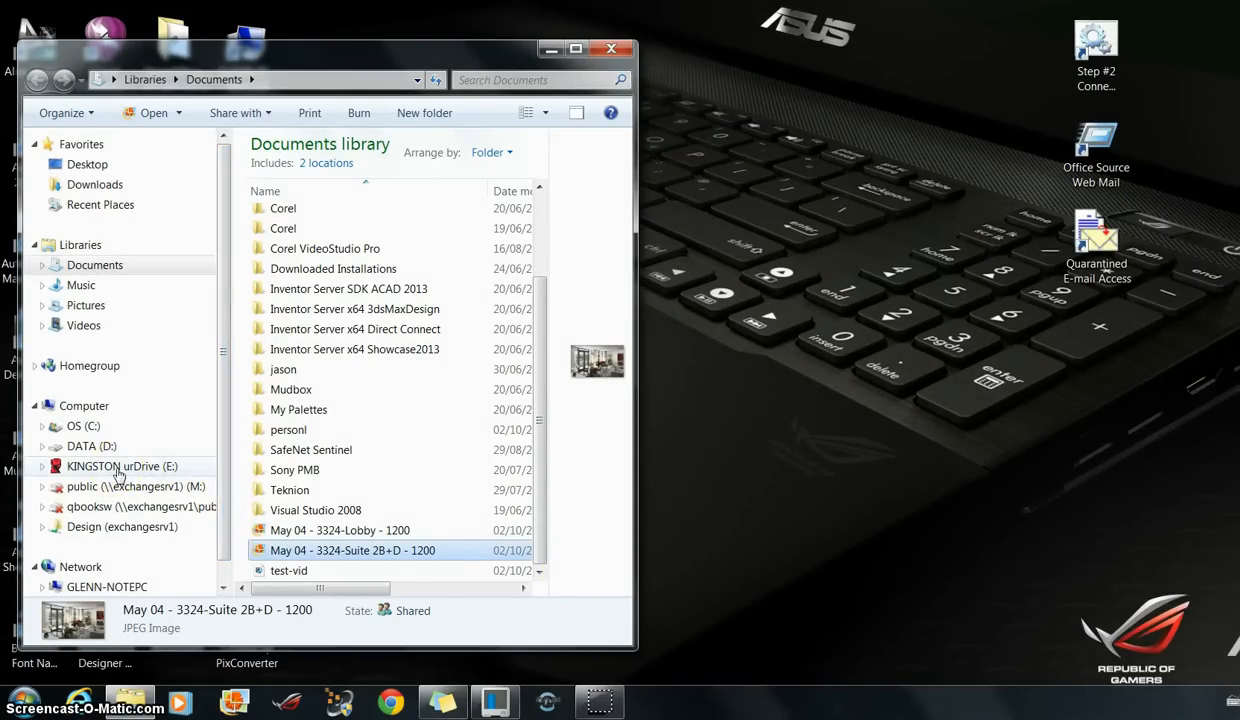
pyautogui.rightClick(122, 466)
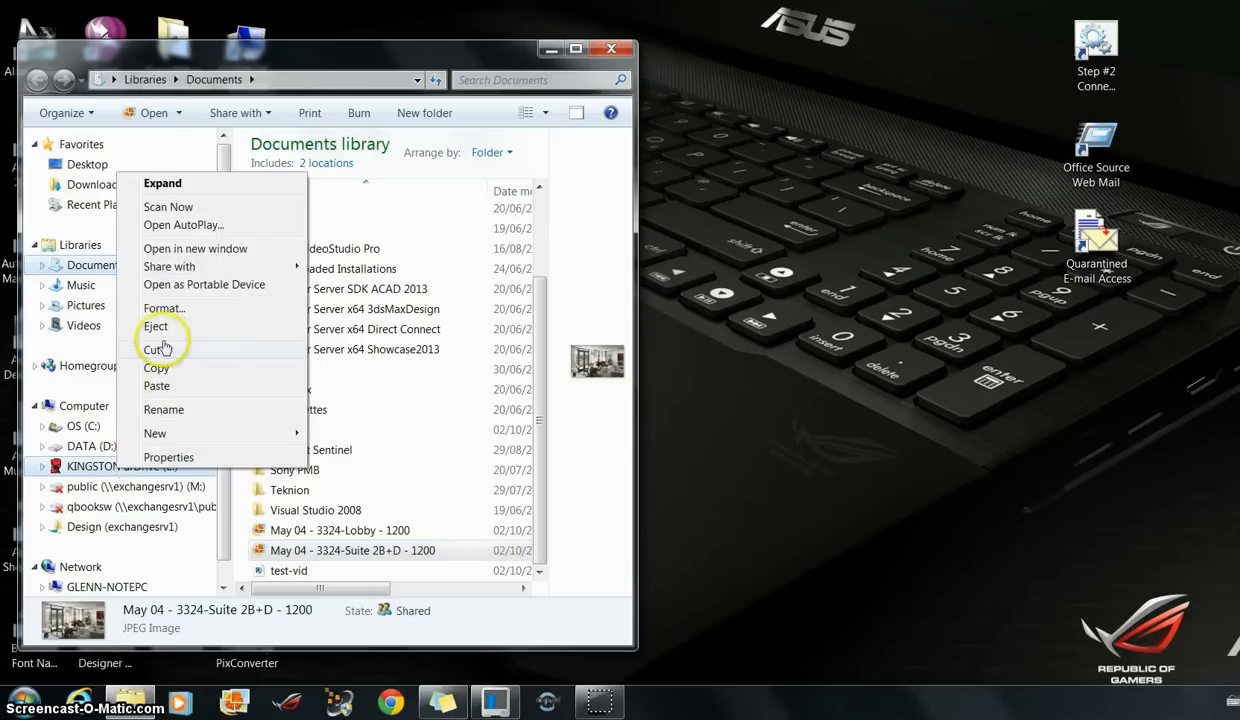
pyautogui.click(156, 326)
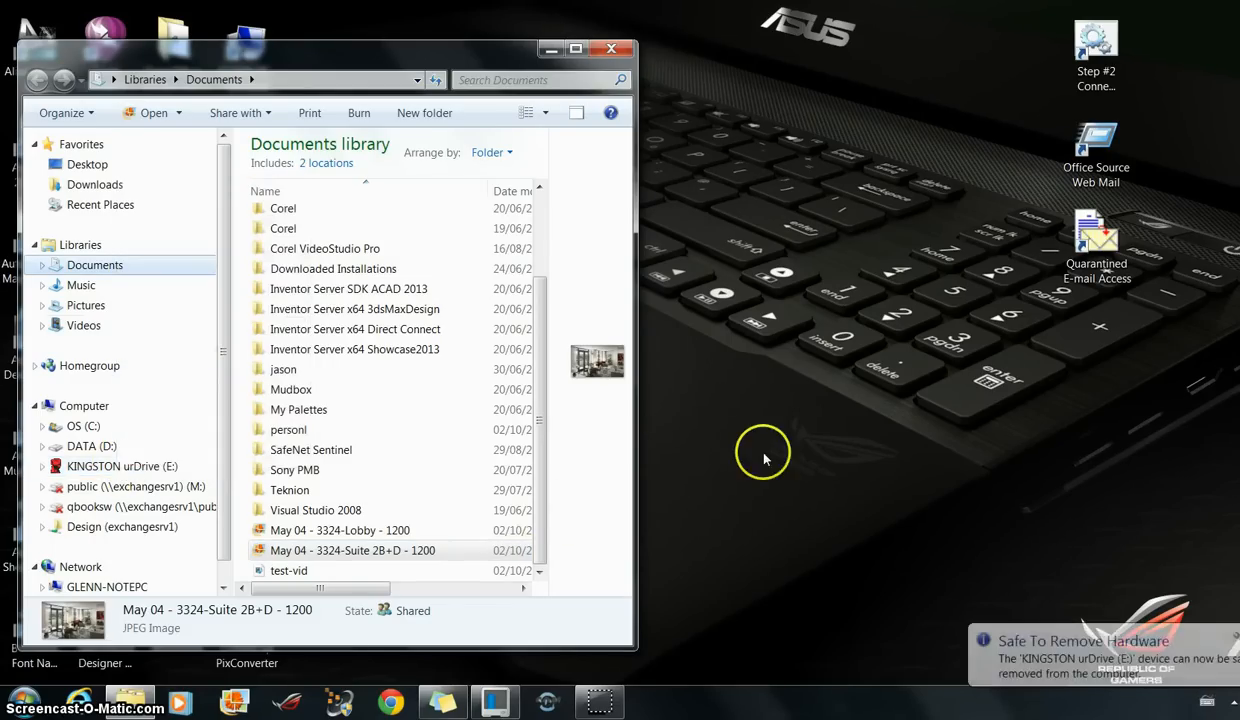